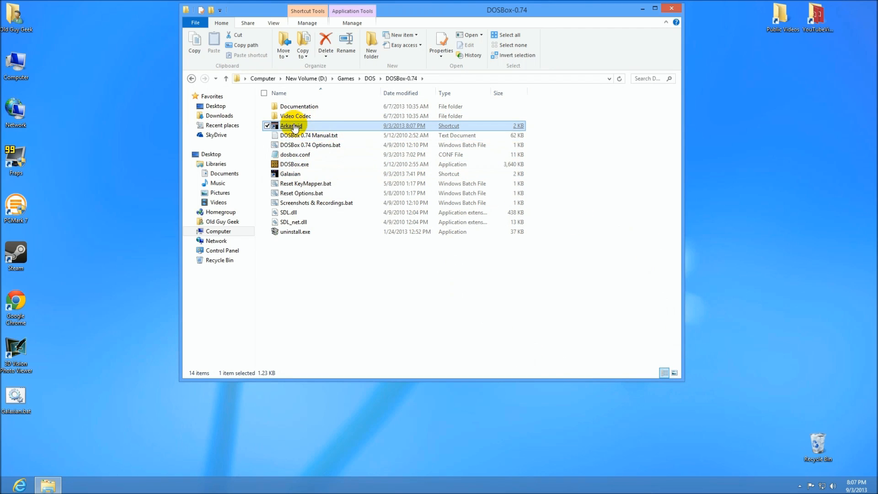
{"action": "mouse_move", "coordinate": [380, 180]}
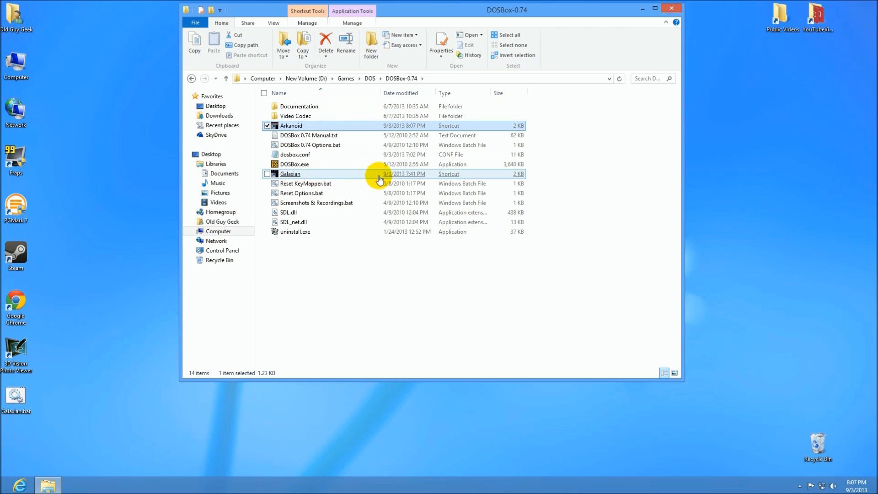
- Create a shortcut to DOSBox.exe in the DOSBox-0.74 folder via its context menu
{"action": "right_click", "coordinate": [294, 164]}
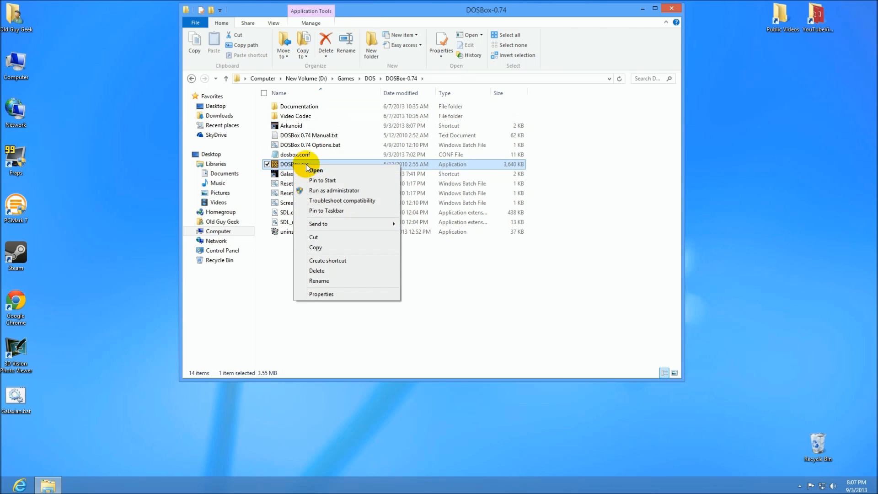
{"action": "mouse_move", "coordinate": [328, 260]}
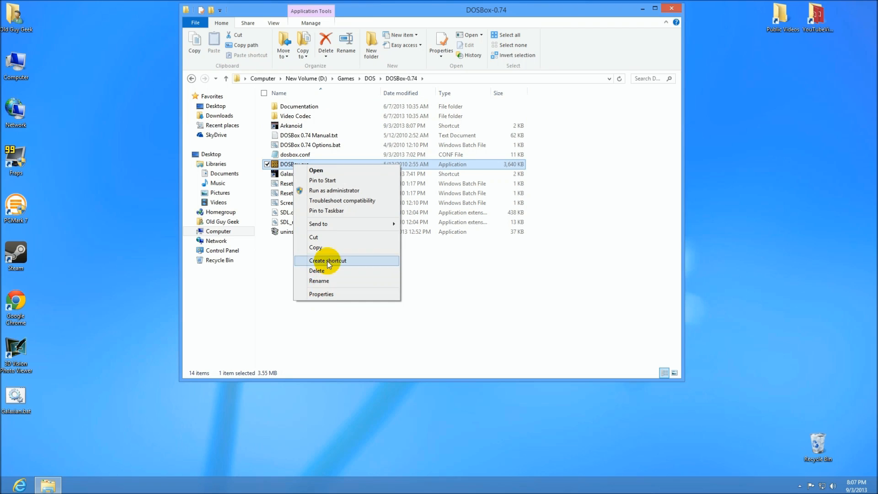
{"action": "left_click", "coordinate": [328, 261]}
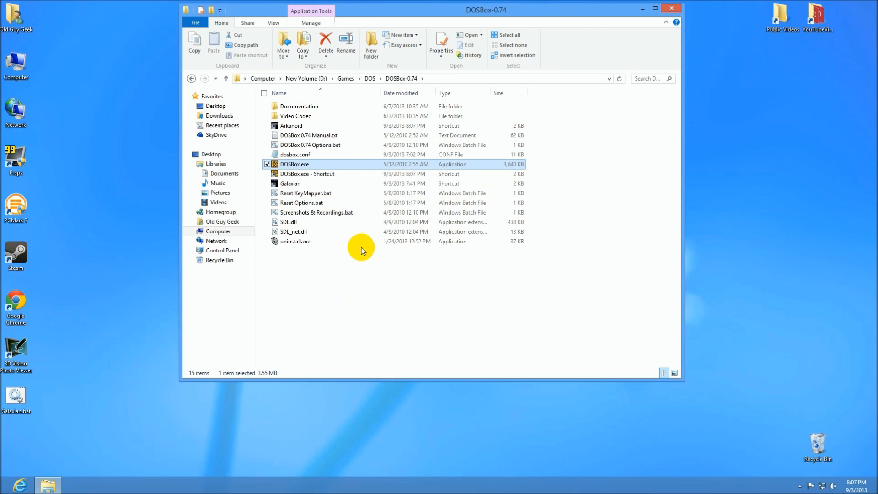
{"action": "mouse_move", "coordinate": [308, 174]}
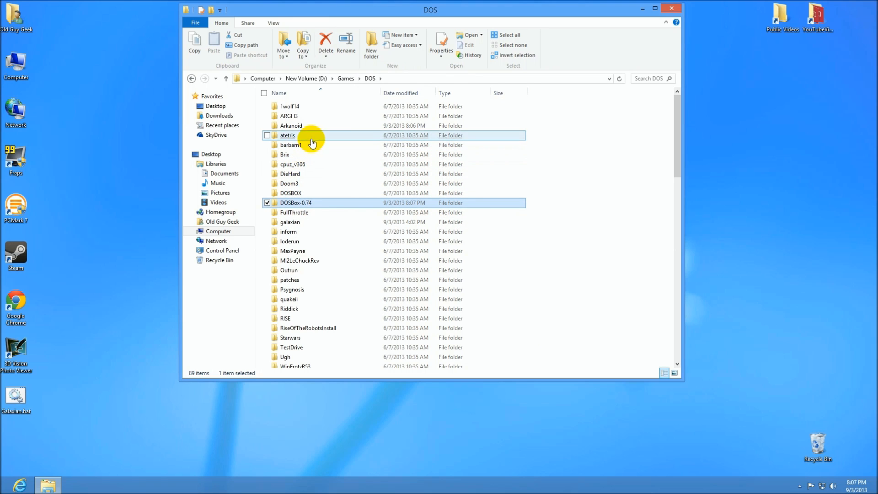
{"action": "double_click", "coordinate": [287, 136]}
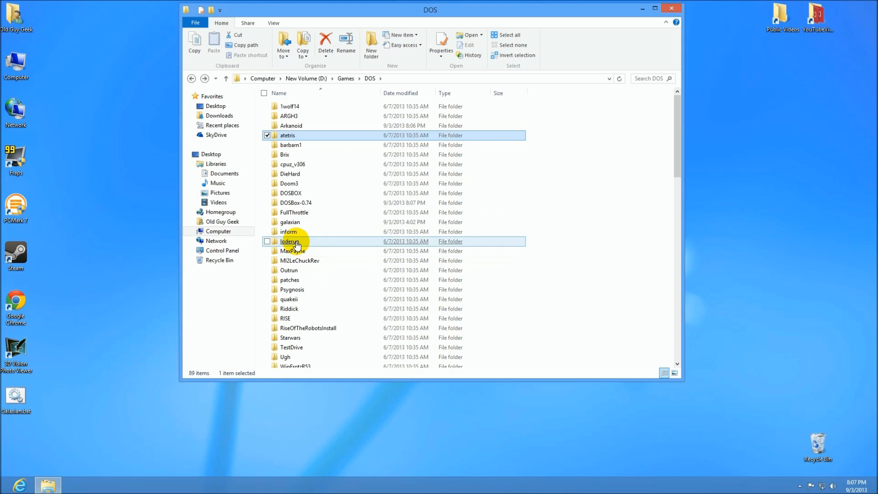
{"action": "double_click", "coordinate": [290, 241]}
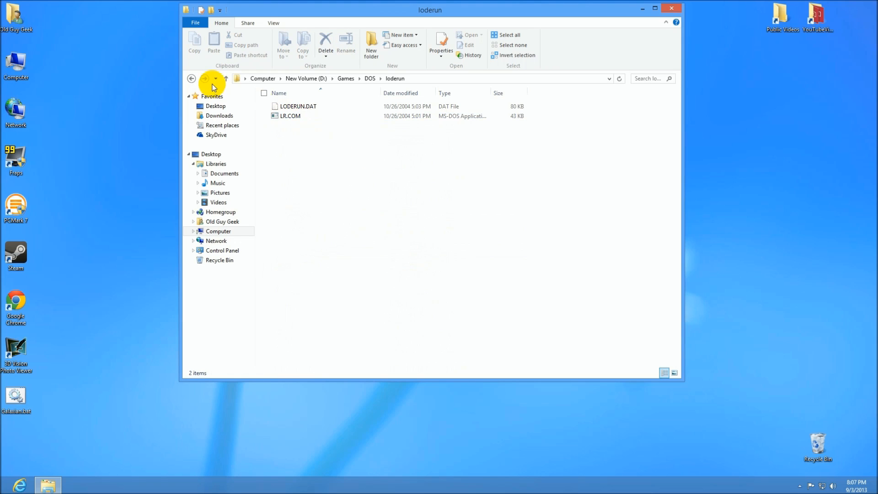
{"action": "left_click", "coordinate": [191, 79]}
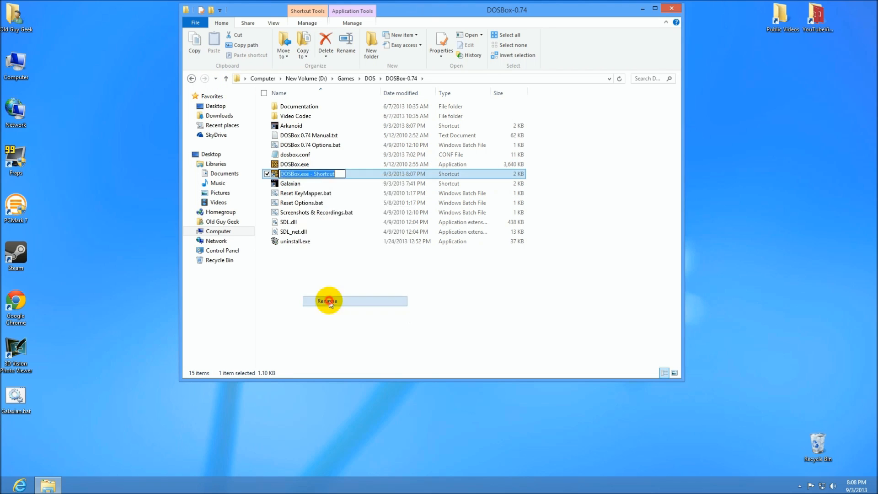
- Rename the new DOSBox shortcut to LodeRunner
{"action": "type", "text": "LodeRunner"}
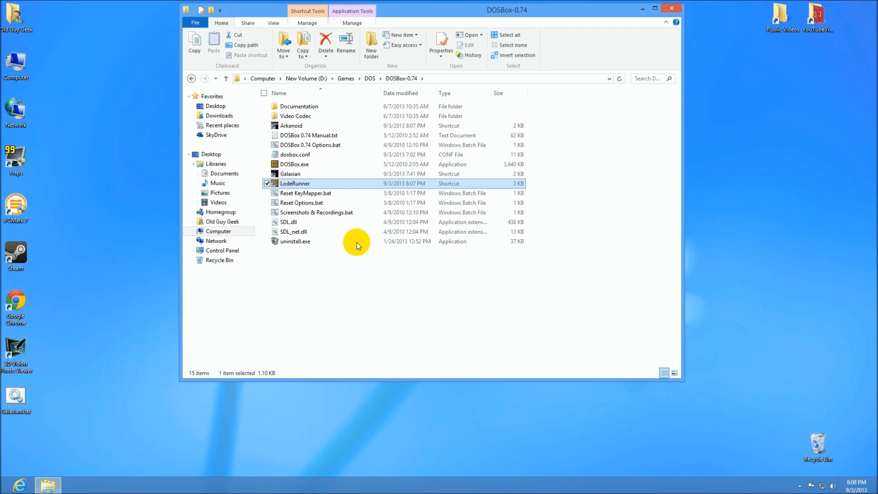
- Append the loderun command to the LodeRunner shortcut's target in Properties and confirm, then return to DOSBox-0.74
{"action": "right_click", "coordinate": [293, 182]}
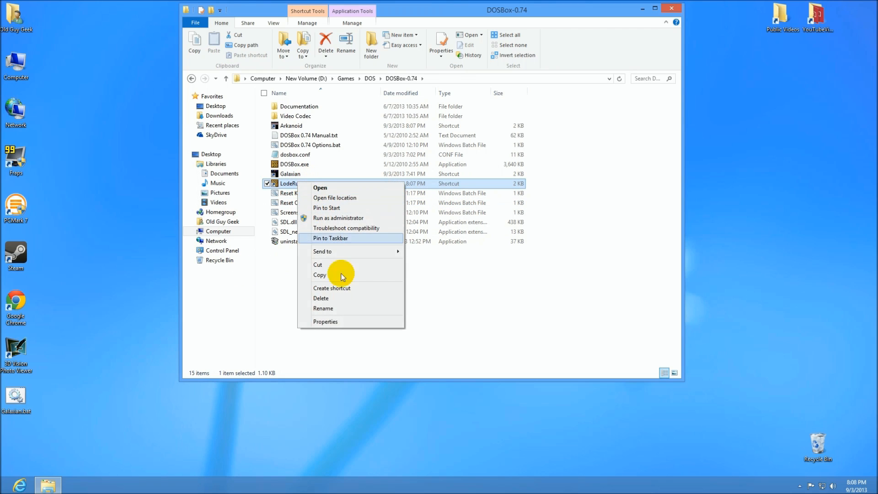
{"action": "left_click", "coordinate": [325, 321]}
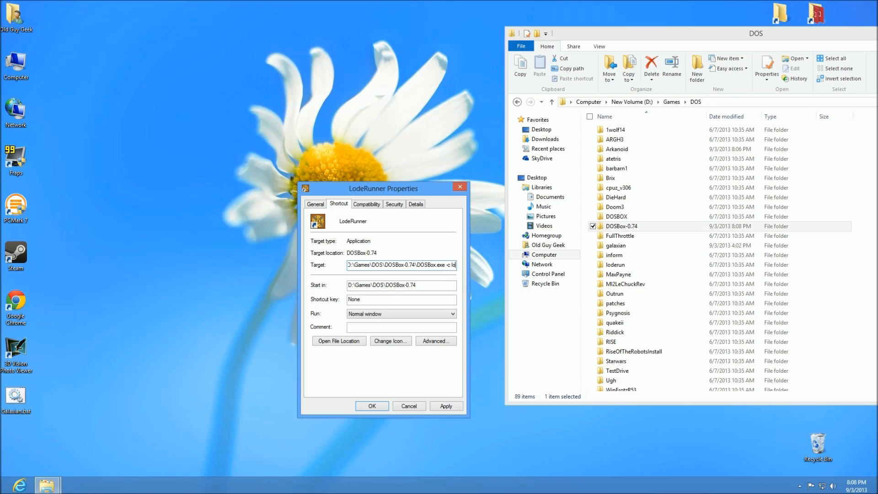
{"action": "type", "text": "oderun\\lr"}
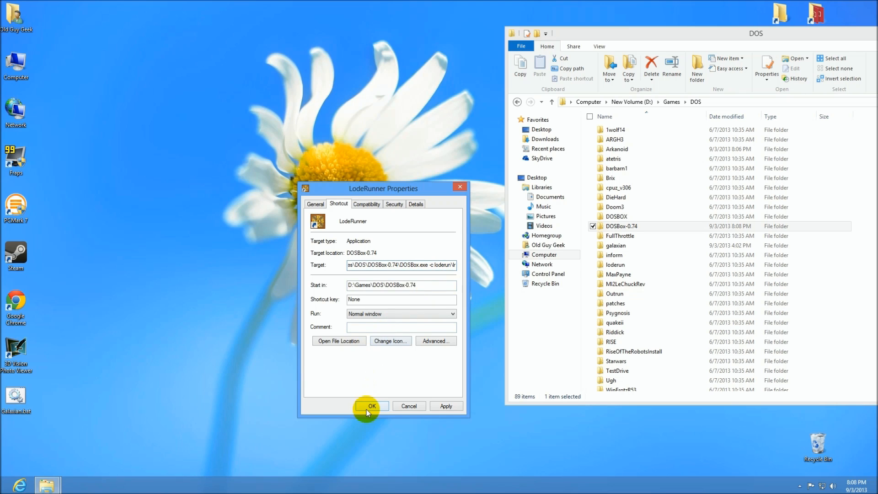
{"action": "left_click", "coordinate": [371, 405]}
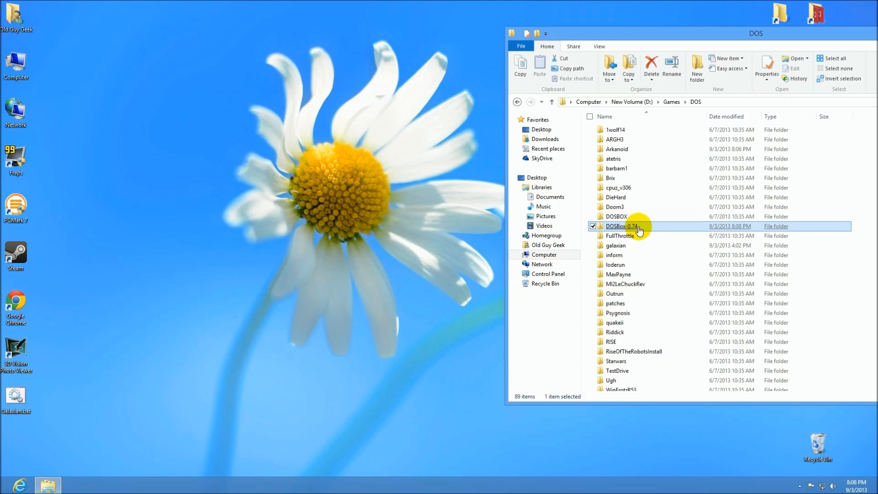
{"action": "double_click", "coordinate": [621, 226]}
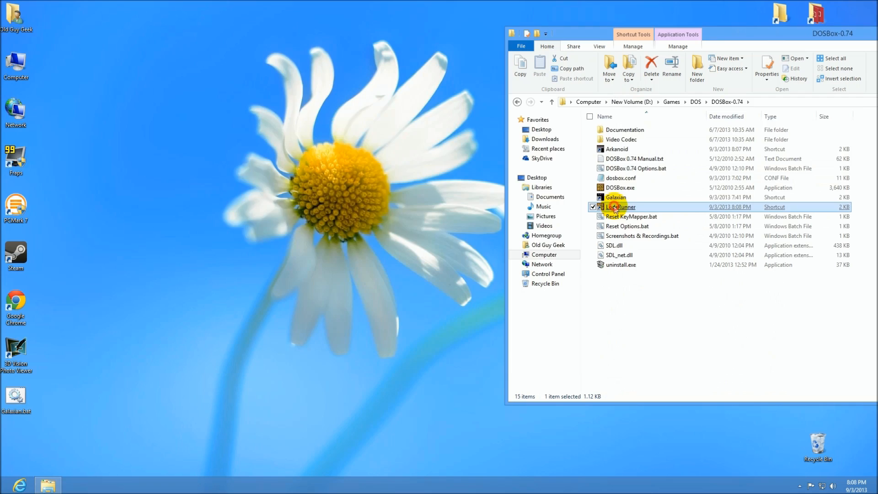
- Test-launch the LodeRunner shortcut
{"action": "double_click", "coordinate": [620, 207]}
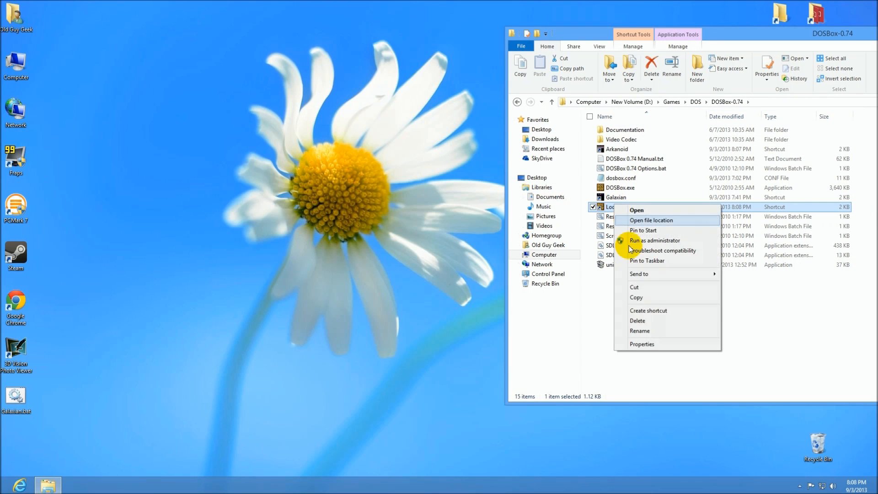
- Revise the LodeRunner target to use -c "cd loderun" and -c "lr", confirming in Properties twice
{"action": "left_click", "coordinate": [642, 344]}
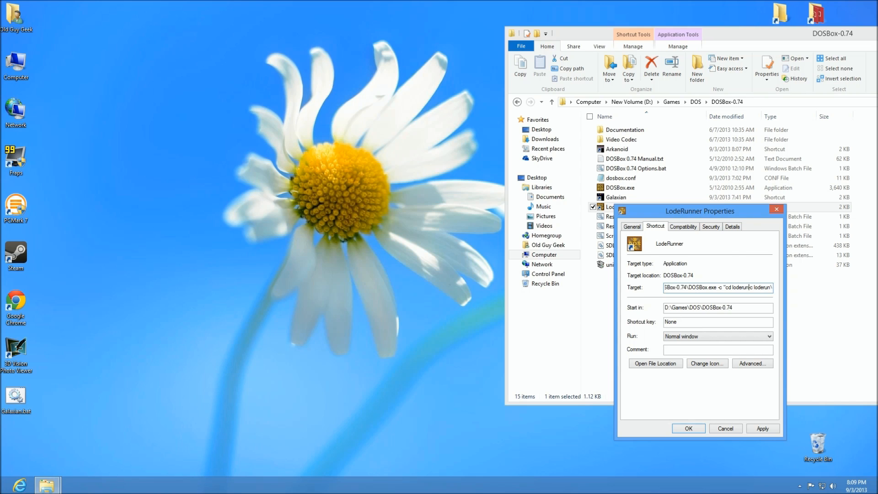
{"action": "left_click", "coordinate": [687, 428]}
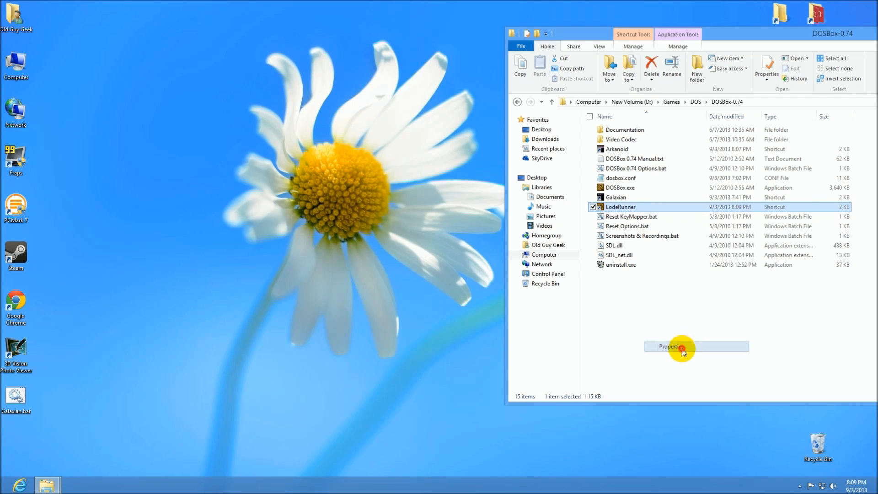
{"action": "left_click", "coordinate": [670, 347]}
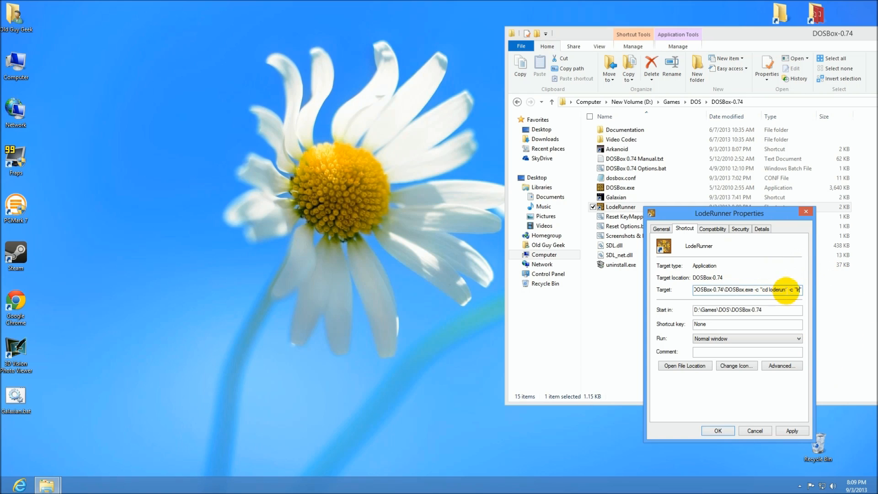
{"action": "left_click", "coordinate": [717, 431]}
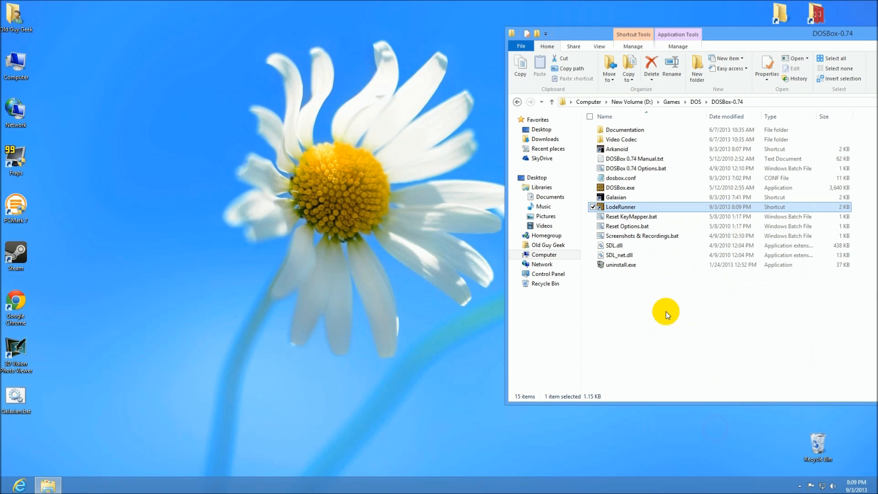
- Launch Lode Runner from the shortcut, close it, relaunch and focus the game window for a screenshot
{"action": "double_click", "coordinate": [620, 207]}
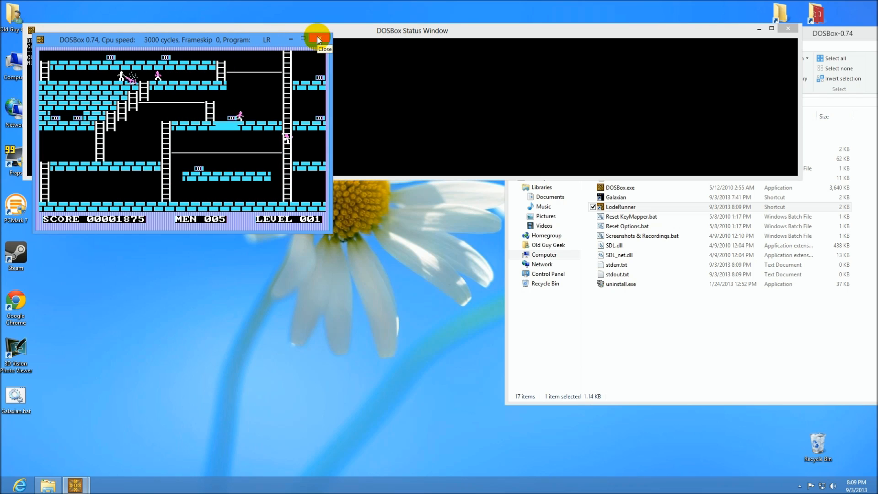
{"action": "left_click", "coordinate": [317, 38]}
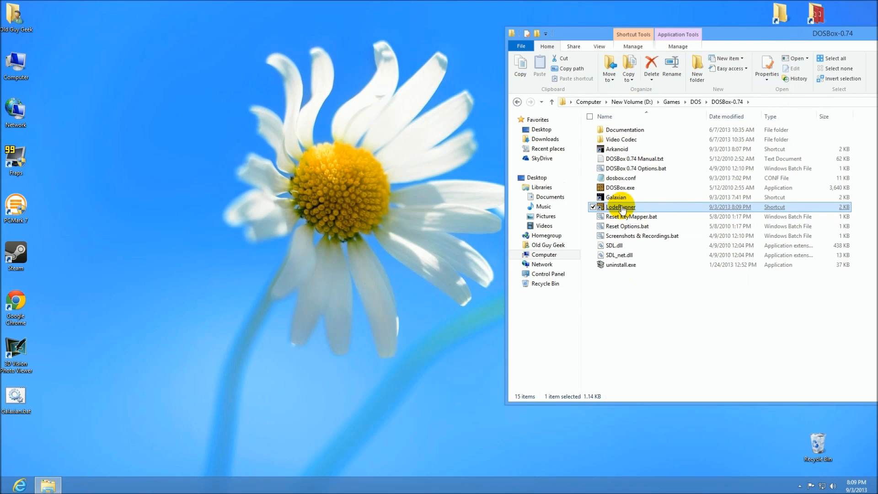
{"action": "double_click", "coordinate": [619, 207]}
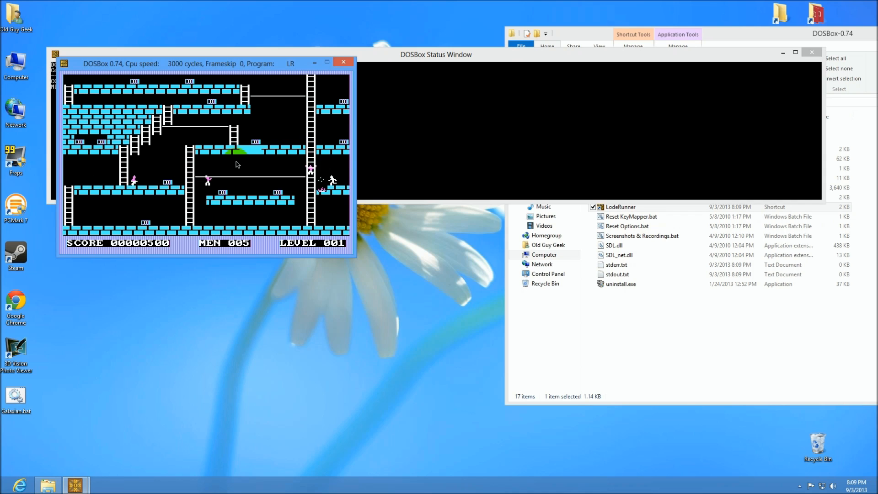
{"action": "left_click", "coordinate": [343, 61]}
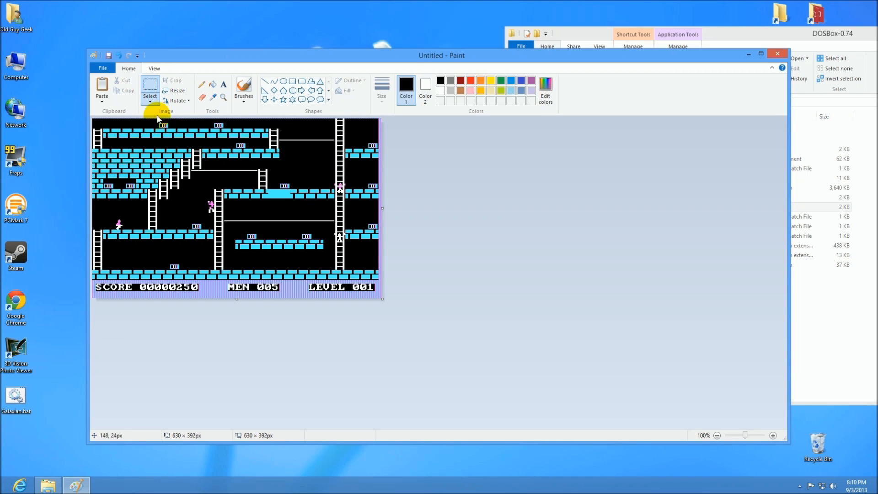
- Resize the pasted screenshot in Paint to 64 × 39 pixels, keeping aspect ratio
{"action": "left_click", "coordinate": [177, 90]}
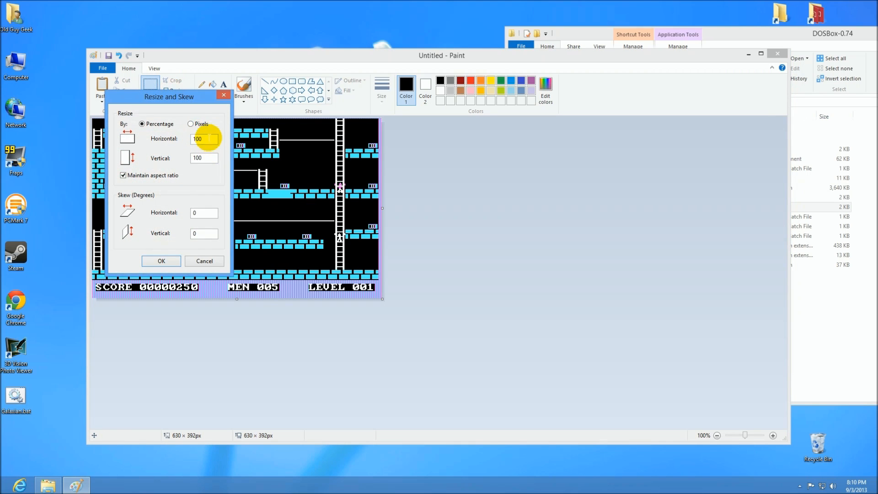
{"action": "left_click", "coordinate": [190, 123]}
{"action": "type", "text": "64"}
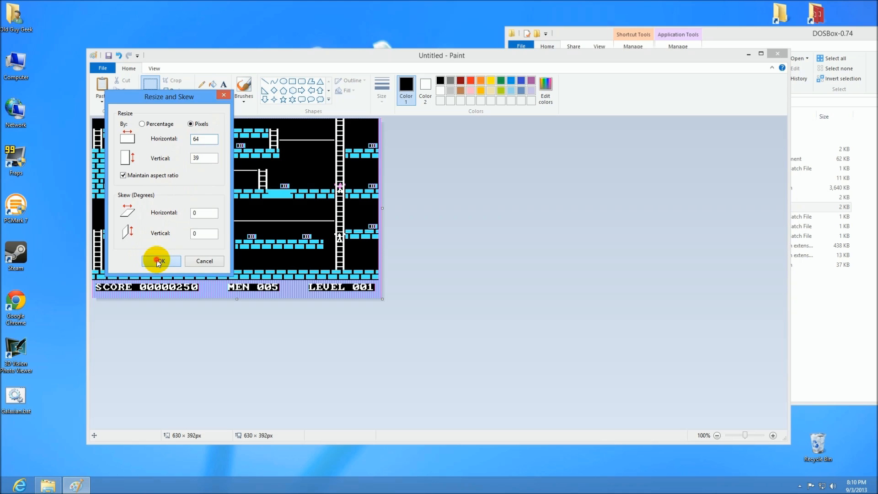
{"action": "left_click", "coordinate": [161, 261]}
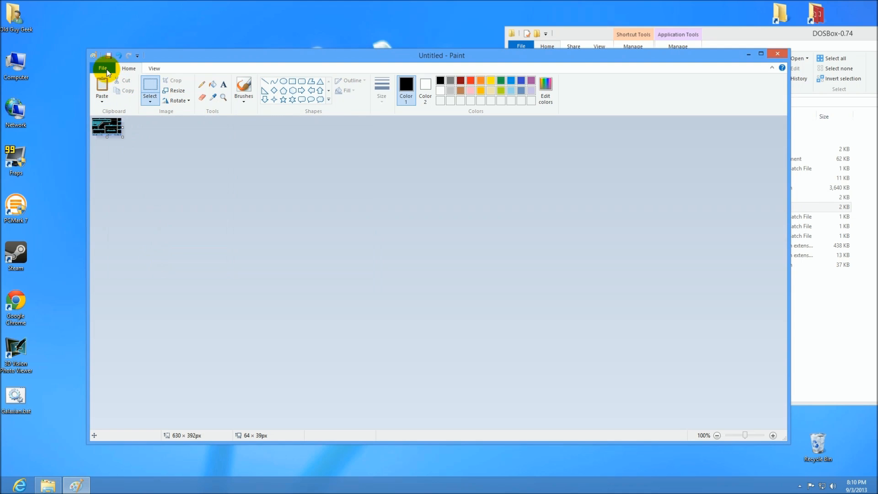
- Cancel the PNG save and choose to save the picture as a BMP bitmap instead
{"action": "left_click", "coordinate": [103, 67]}
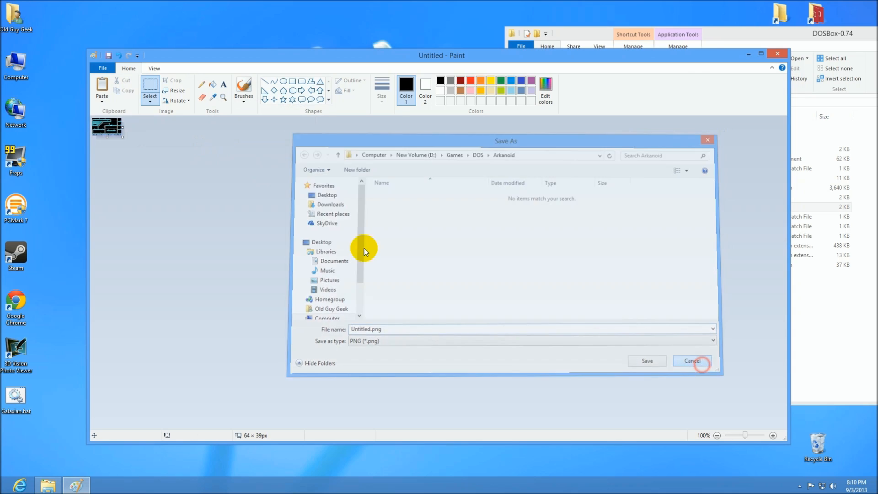
{"action": "left_click", "coordinate": [693, 360]}
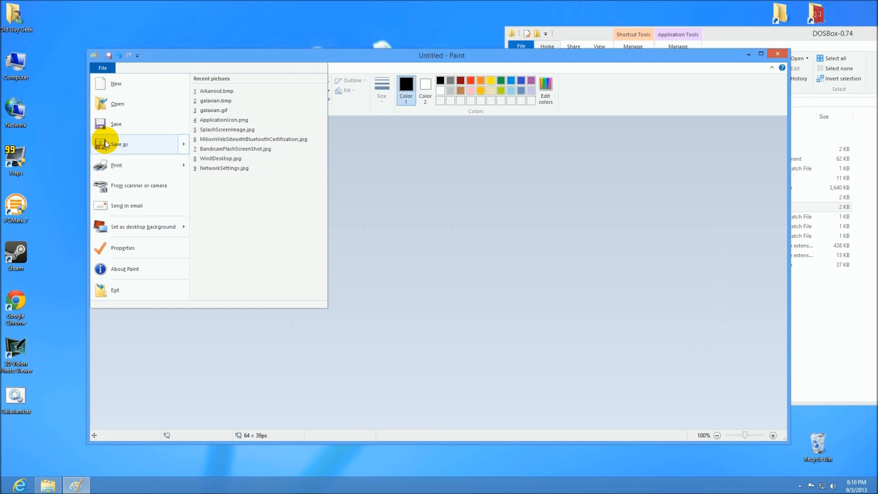
{"action": "left_click", "coordinate": [118, 144]}
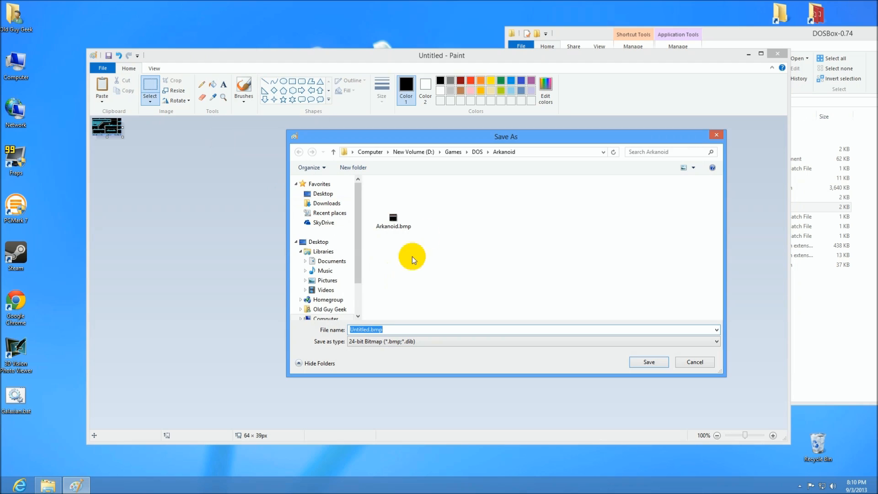
- Save the image as lodrunner.bmp inside the loderun game folder
{"action": "left_click", "coordinate": [476, 152]}
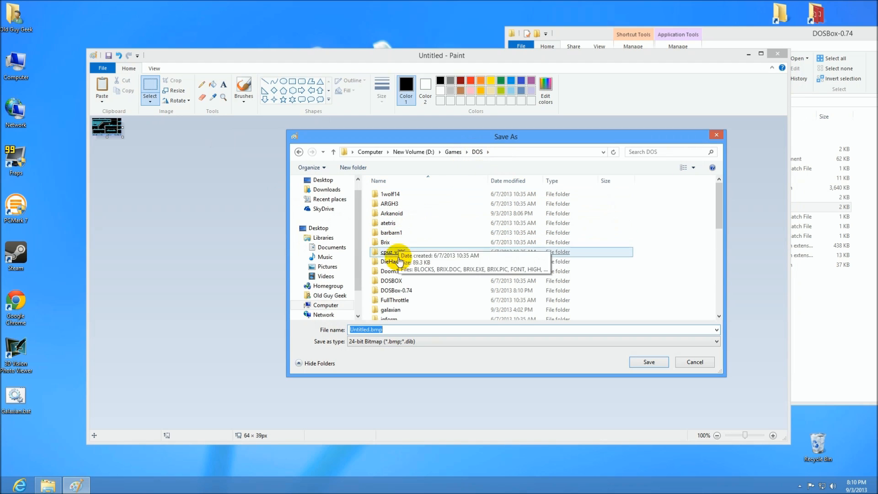
{"action": "scroll", "scroll_direction": "down", "scroll_amount": 3}
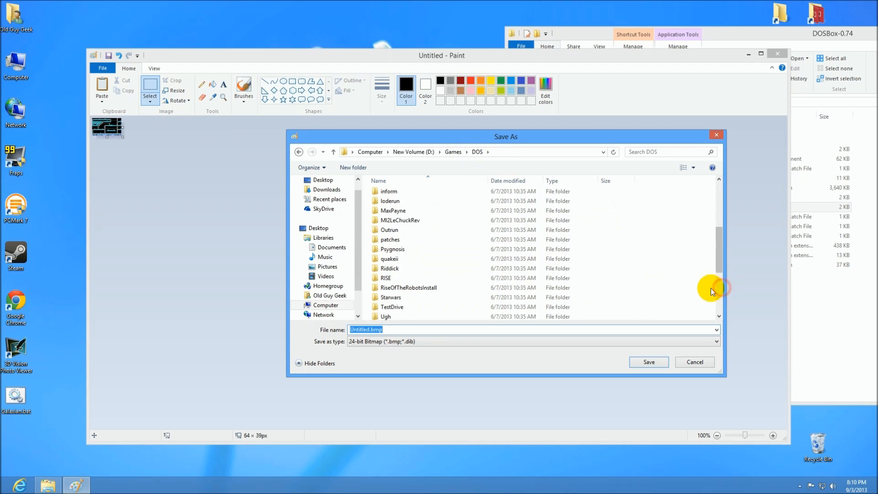
{"action": "double_click", "coordinate": [388, 201]}
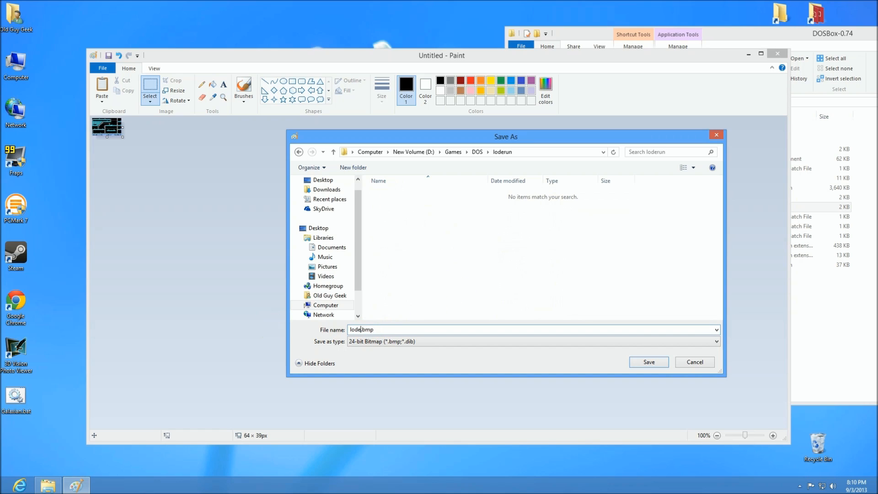
{"action": "key", "text": "Backspace"}
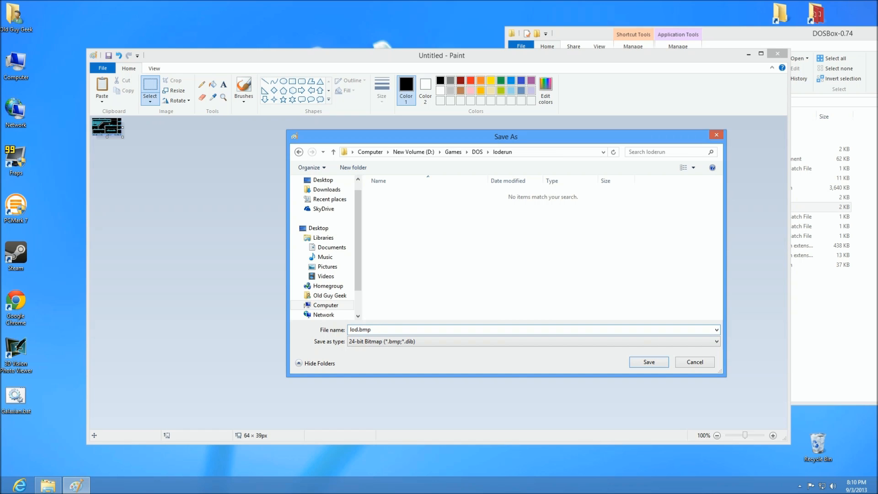
{"action": "left_click", "coordinate": [647, 362]}
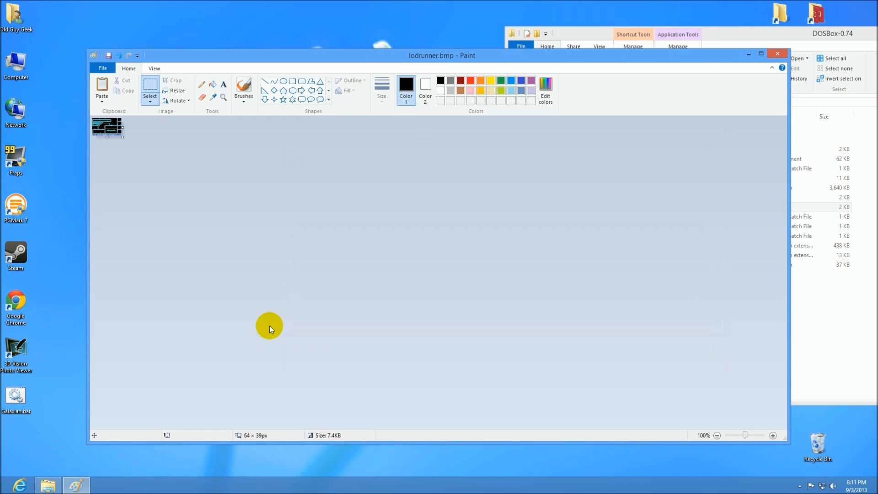
{"action": "mouse_move", "coordinate": [758, 61]}
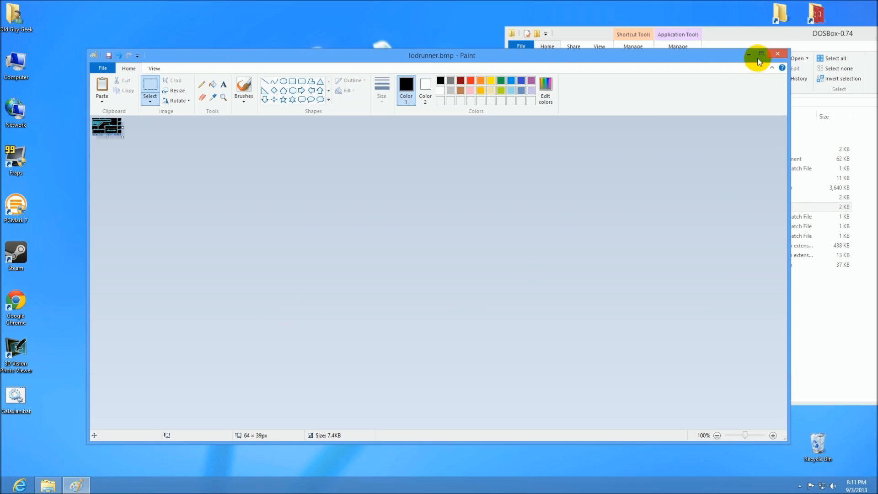
- Close Paint and start browsing for a new icon from the LodeRunner shortcut's Properties
{"action": "left_click", "coordinate": [778, 54]}
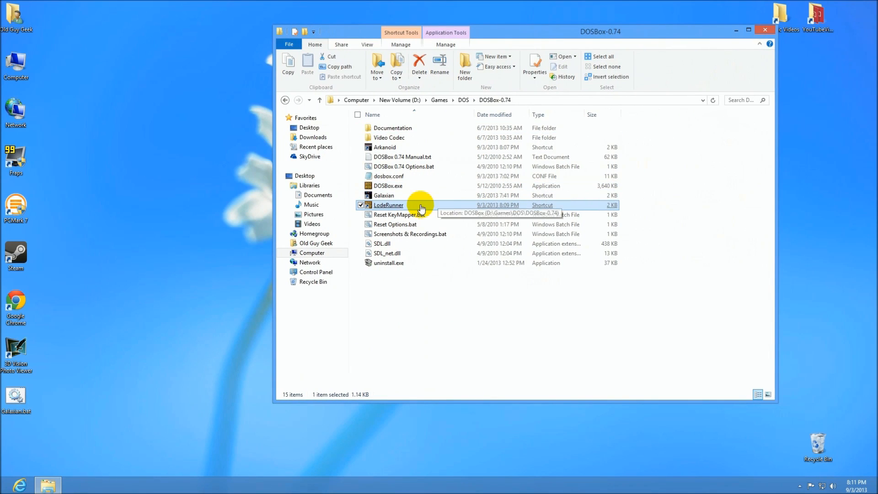
{"action": "right_click", "coordinate": [388, 205]}
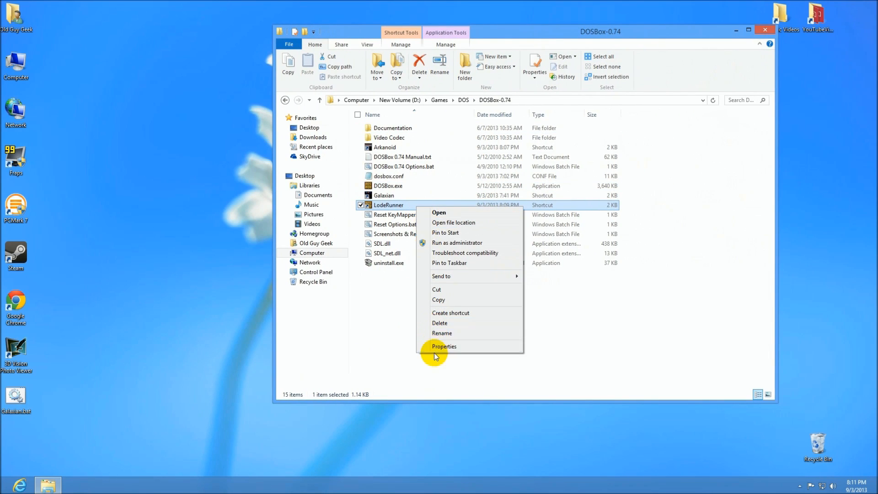
{"action": "left_click", "coordinate": [443, 346]}
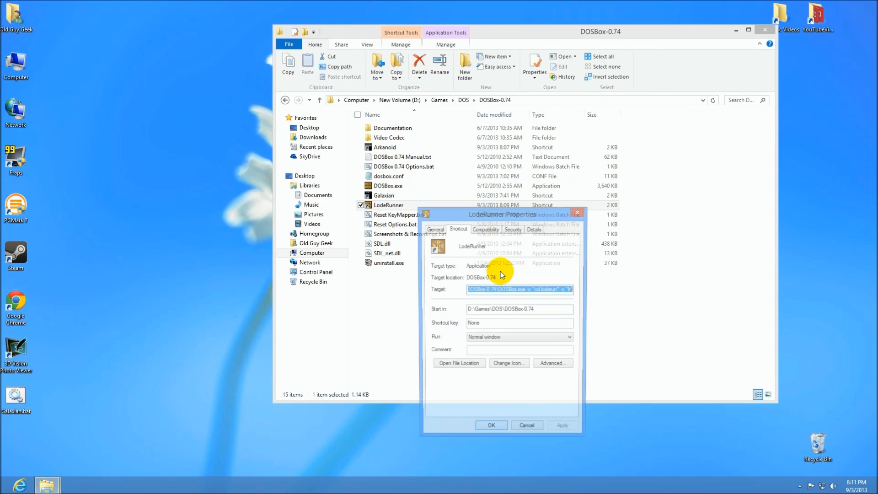
{"action": "left_click", "coordinate": [508, 363]}
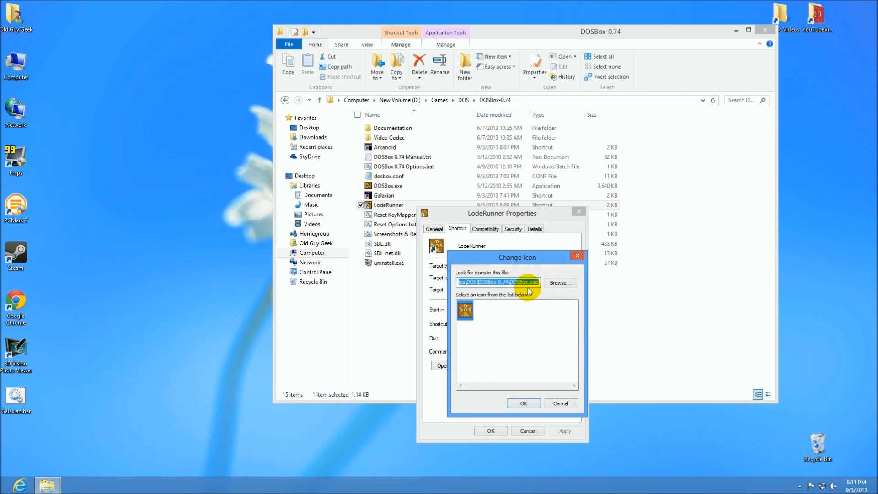
{"action": "left_click", "coordinate": [559, 282]}
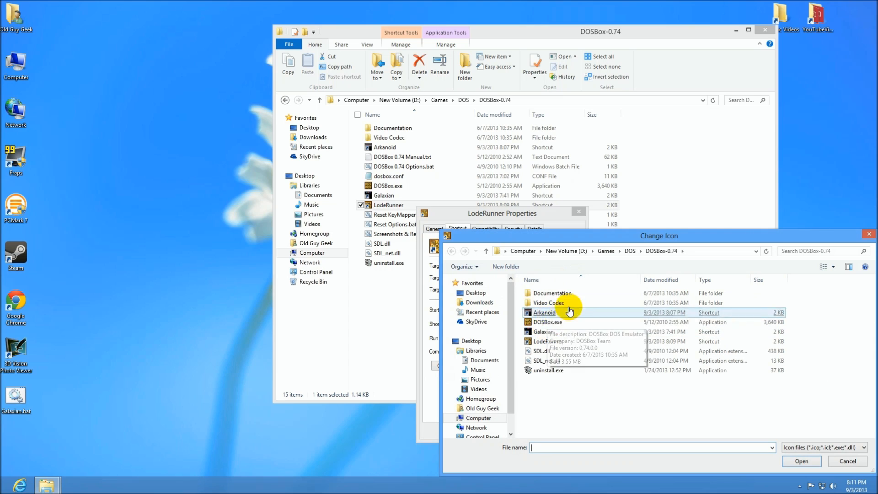
- Pick lodrunner.bmp from the loderun folder as the shortcut's icon and confirm
{"action": "left_click", "coordinate": [630, 249]}
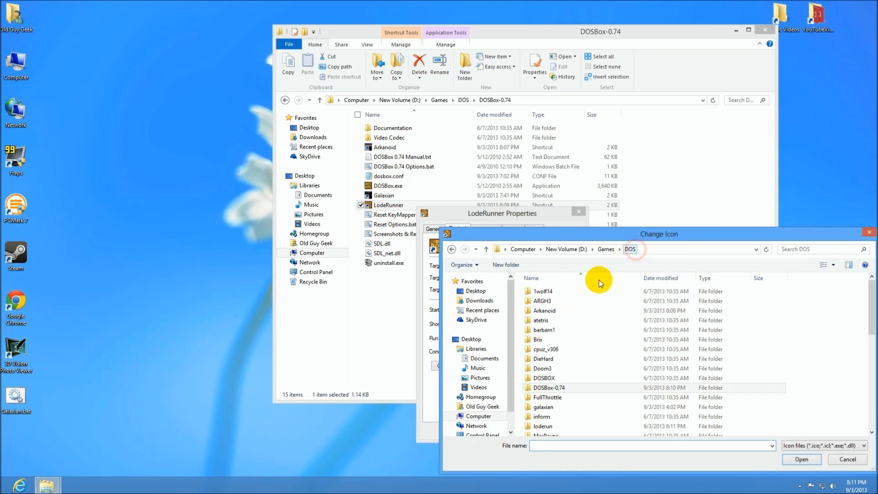
{"action": "left_click", "coordinate": [542, 427]}
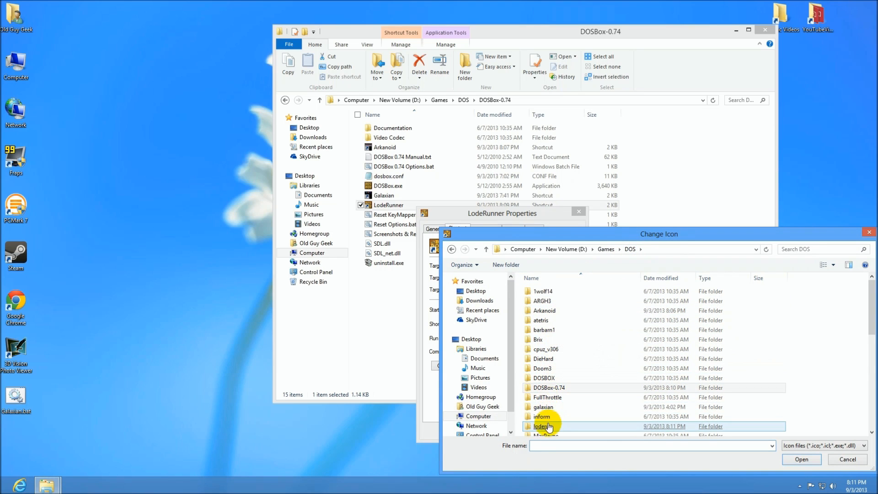
{"action": "double_click", "coordinate": [541, 426]}
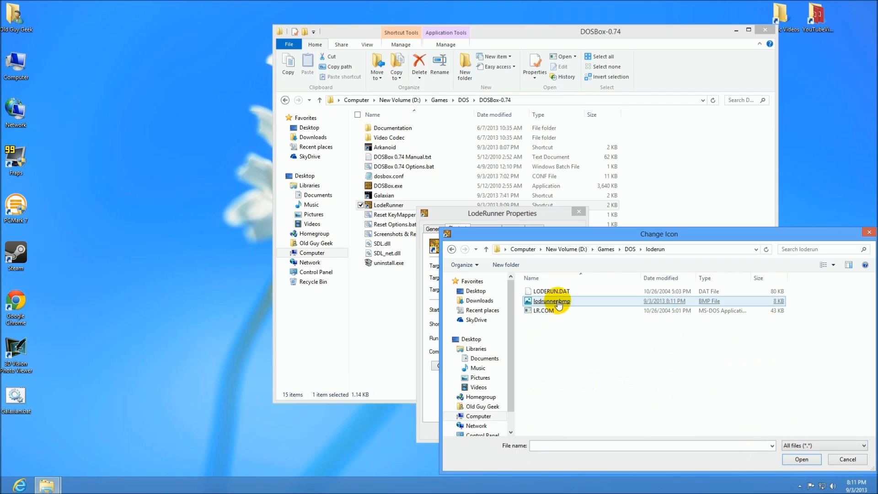
{"action": "left_click", "coordinate": [800, 458]}
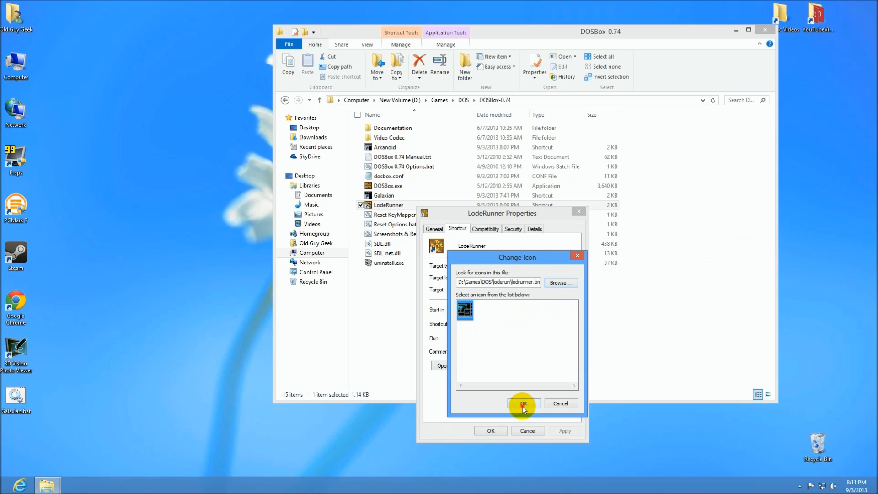
{"action": "left_click", "coordinate": [520, 404]}
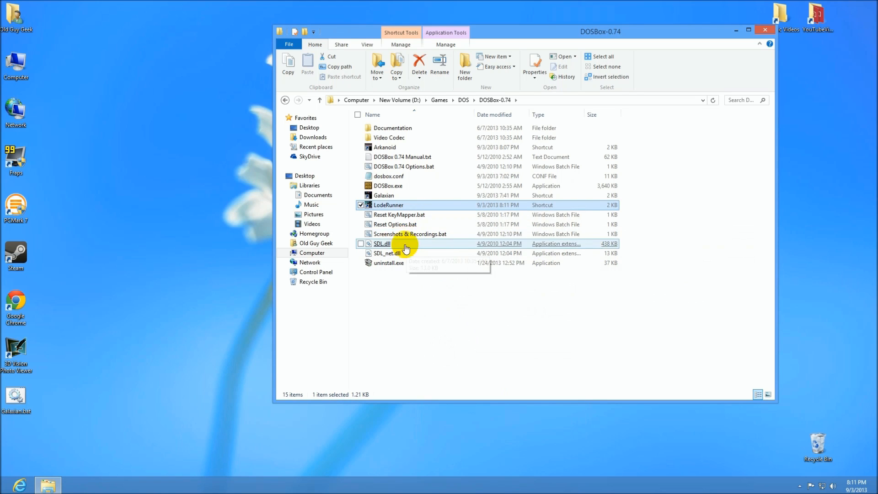
{"action": "right_click", "coordinate": [388, 205]}
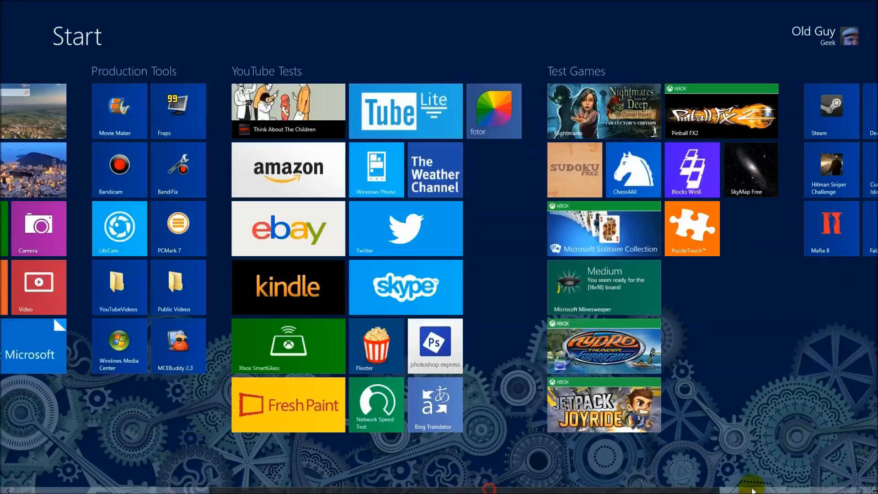
- Launch Lode Runner and Galaxian from their Start screen tiles
{"action": "scroll", "scroll_direction": "right", "scroll_amount": 3}
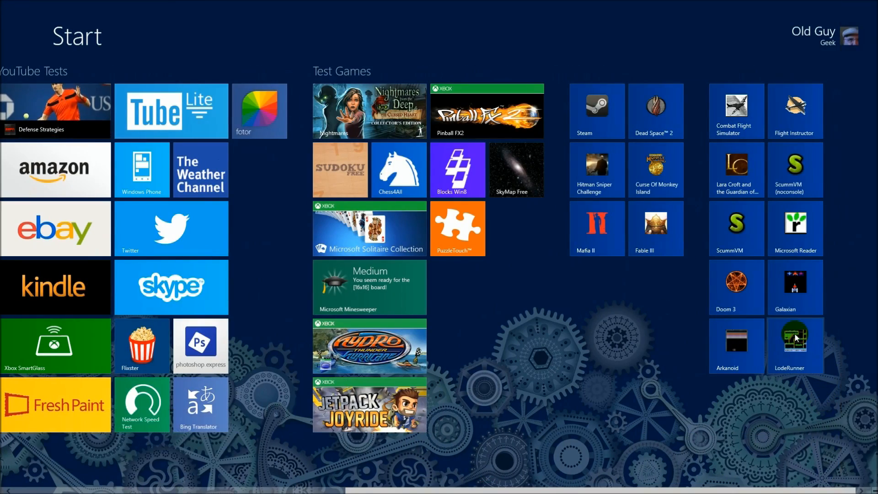
{"action": "mouse_move", "coordinate": [772, 352]}
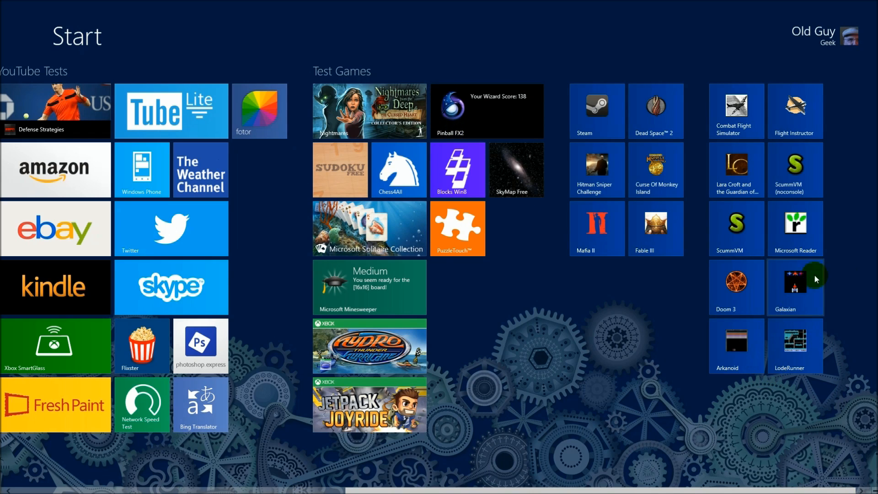
{"action": "mouse_move", "coordinate": [759, 350]}
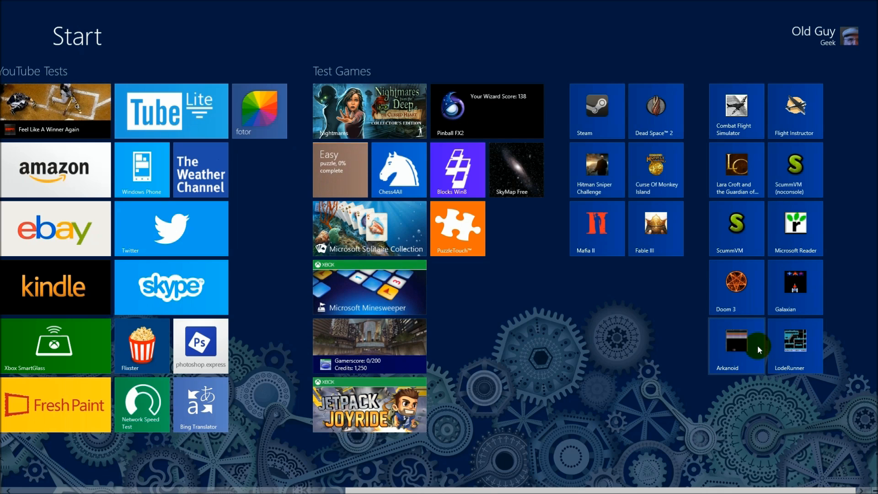
{"action": "left_click", "coordinate": [736, 345]}
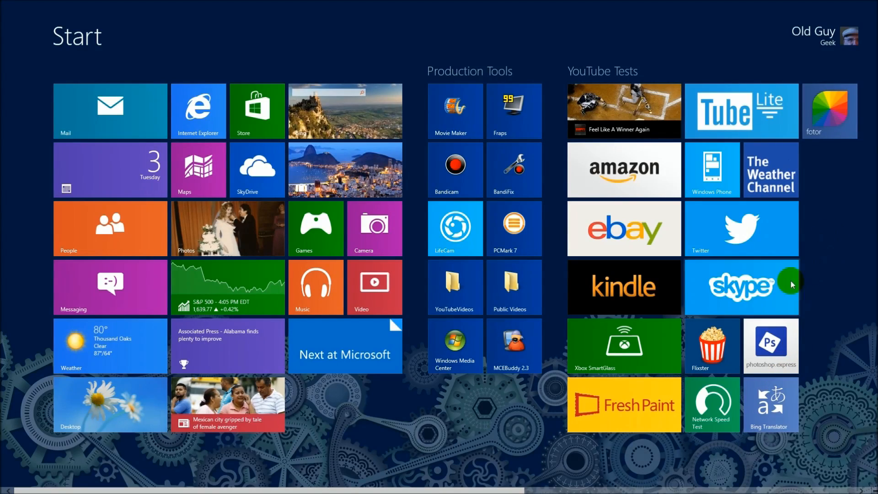
{"action": "scroll", "scroll_direction": "right", "scroll_amount": 3}
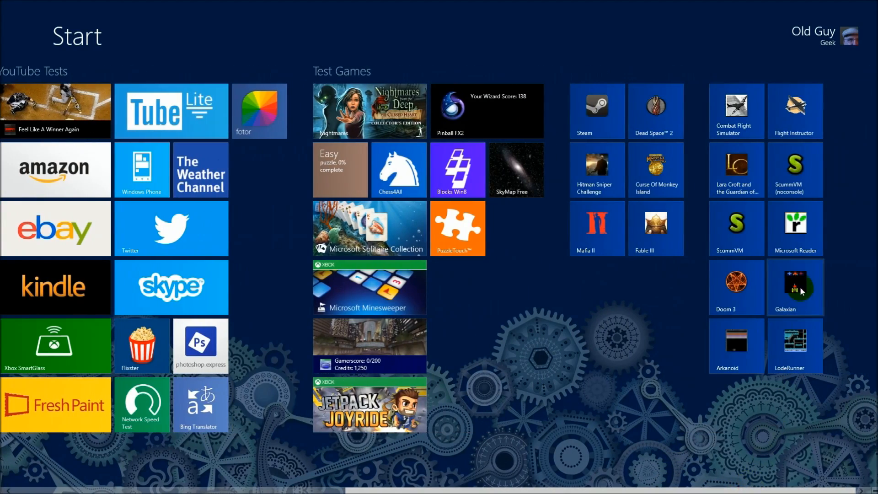
{"action": "left_click", "coordinate": [795, 287]}
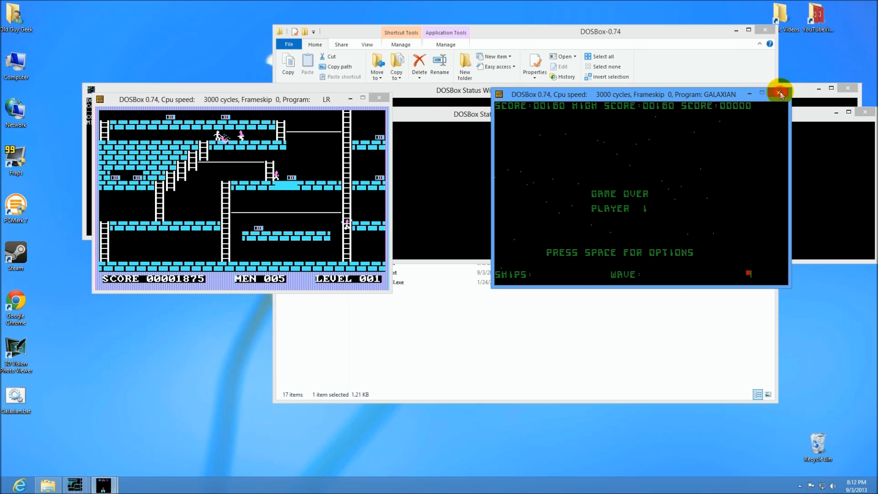
- Close the Galaxian DOSBox window and bring up the LodeRunner shortcut's Properties
{"action": "left_click", "coordinate": [780, 92]}
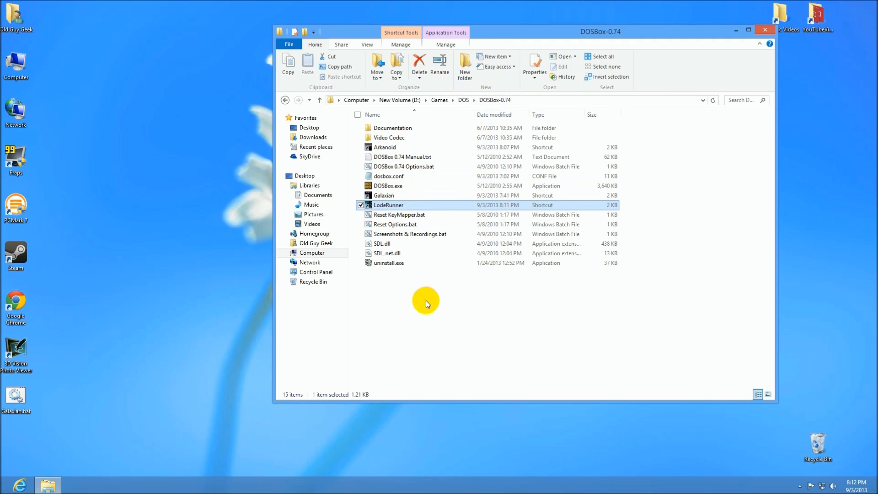
{"action": "mouse_move", "coordinate": [389, 185]}
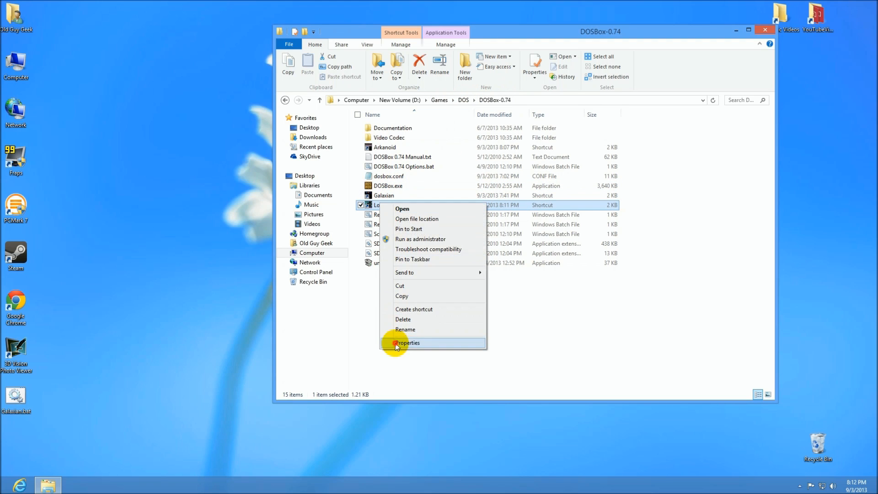
{"action": "left_click", "coordinate": [406, 343]}
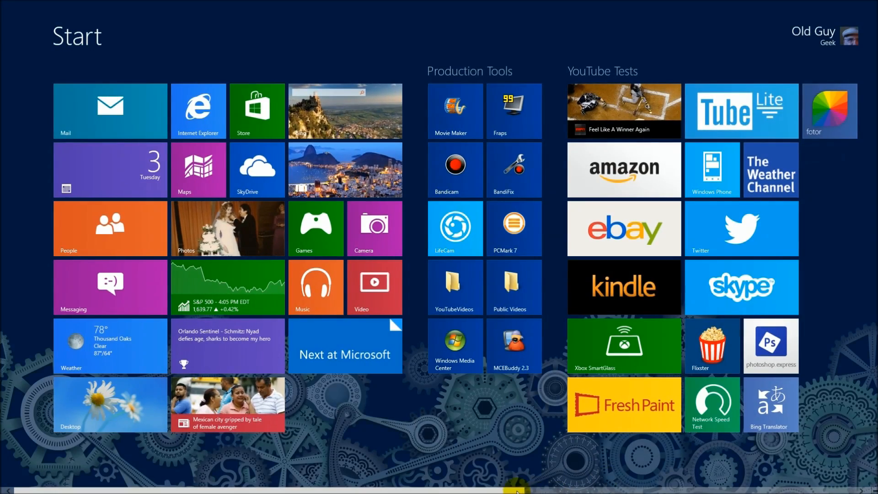
- Scroll the Start screen right to the last tile group with the DOS game tiles
{"action": "scroll", "scroll_direction": "right", "scroll_amount": 3}
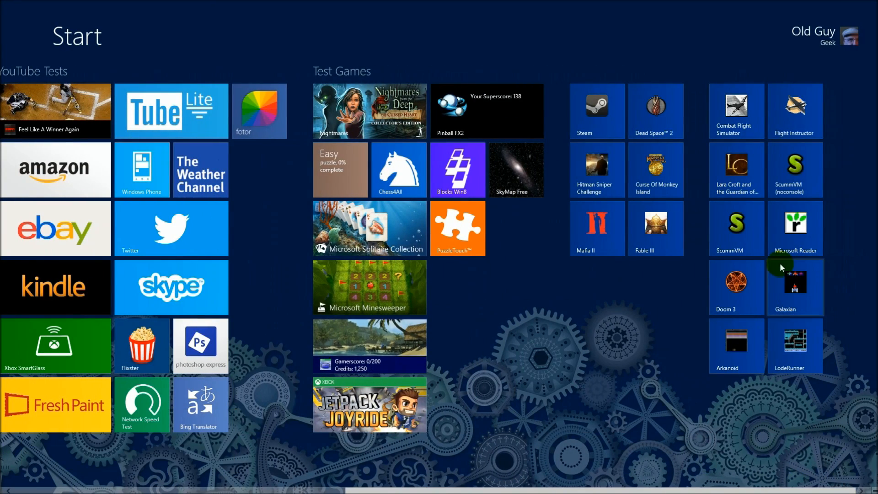
{"action": "mouse_move", "coordinate": [722, 358]}
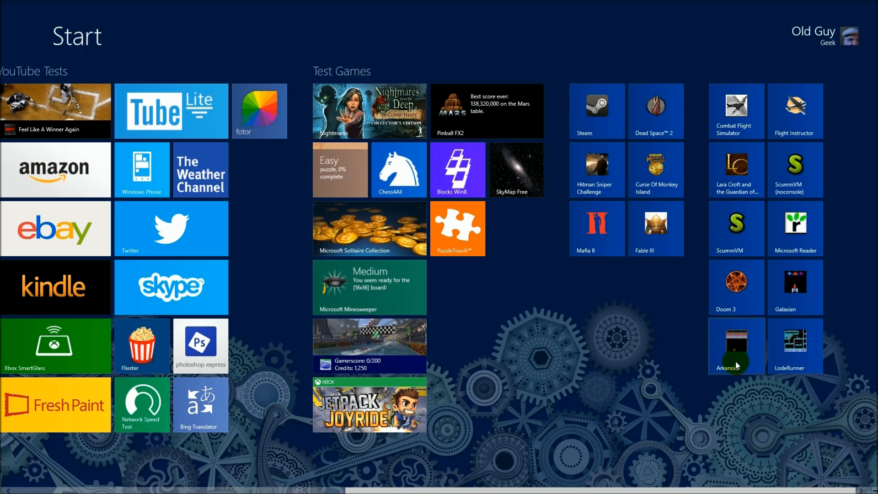
{"action": "mouse_move", "coordinate": [738, 359]}
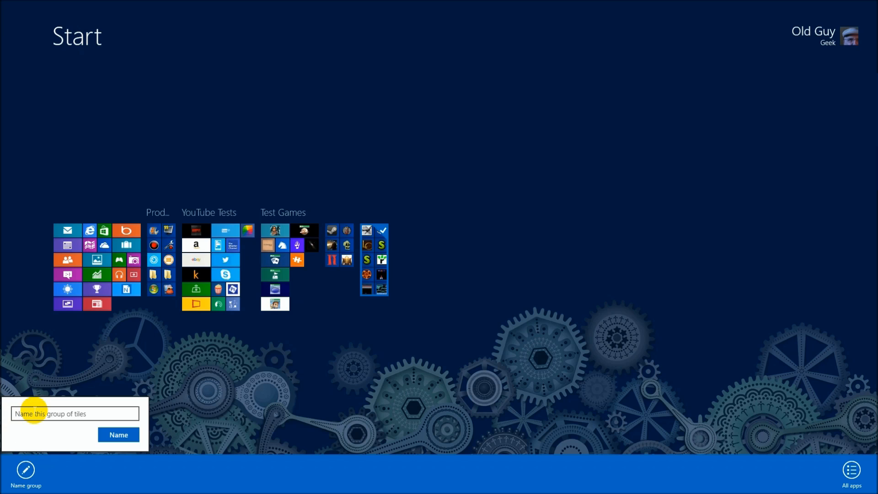
- Name the group holding the LodeRunner, Galaxian and Arkanoid tiles 'Legacy'
{"action": "type", "text": "LE"}
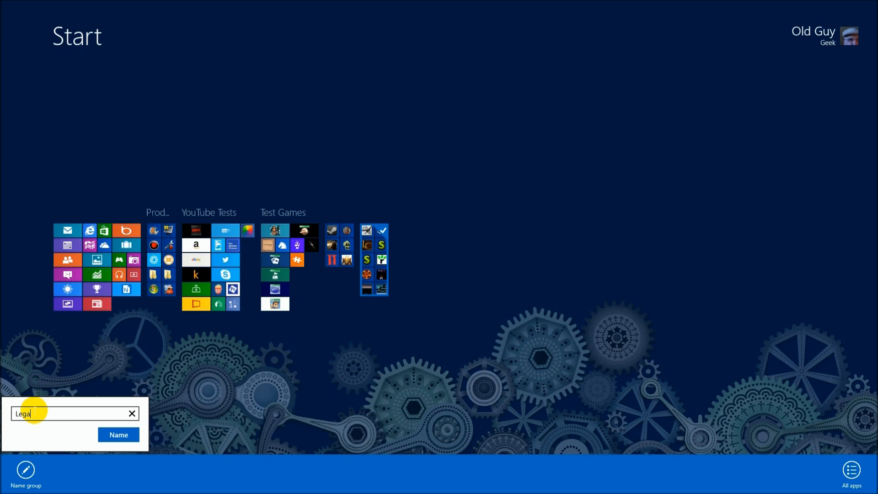
{"action": "left_click", "coordinate": [118, 434]}
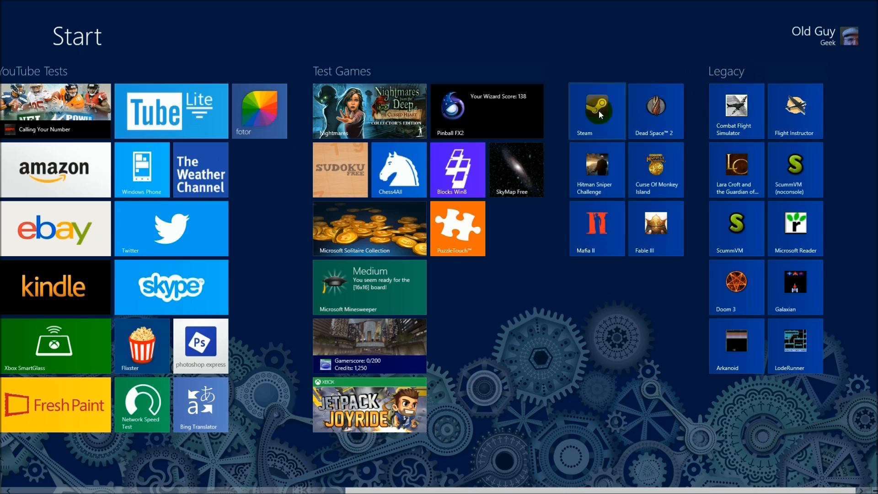
{"action": "mouse_move", "coordinate": [789, 128]}
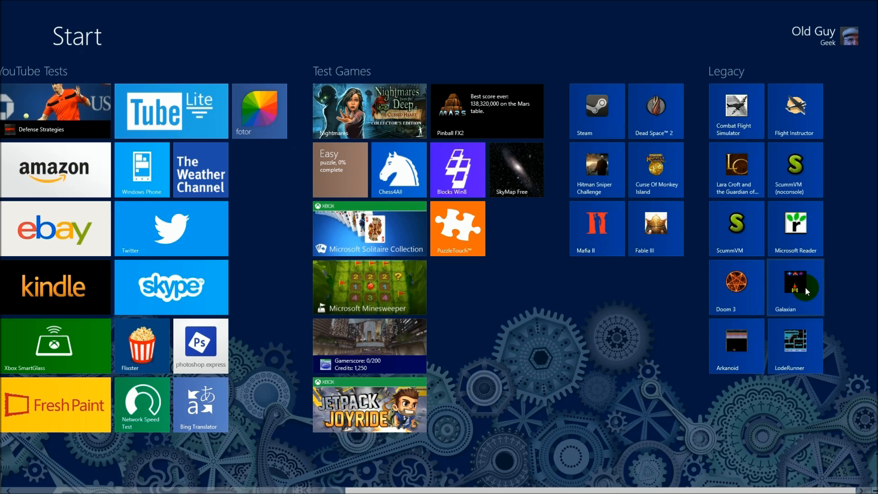
{"action": "scroll", "scroll_direction": "right", "scroll_amount": 3}
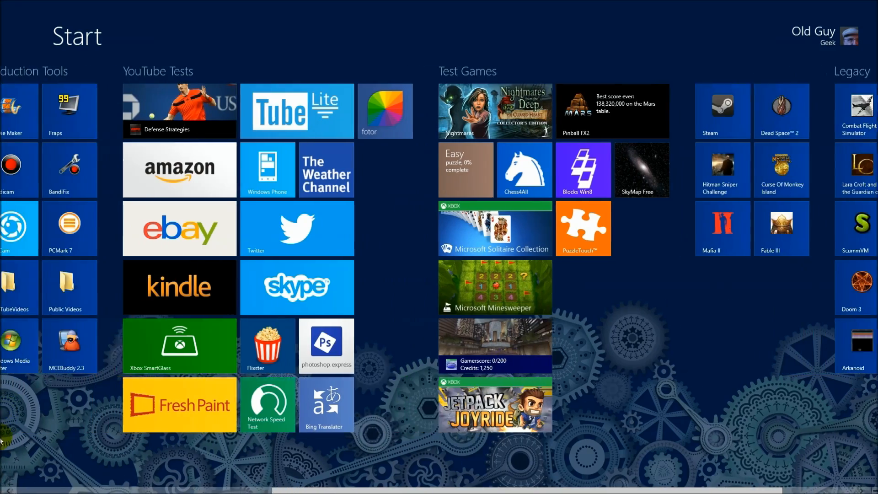